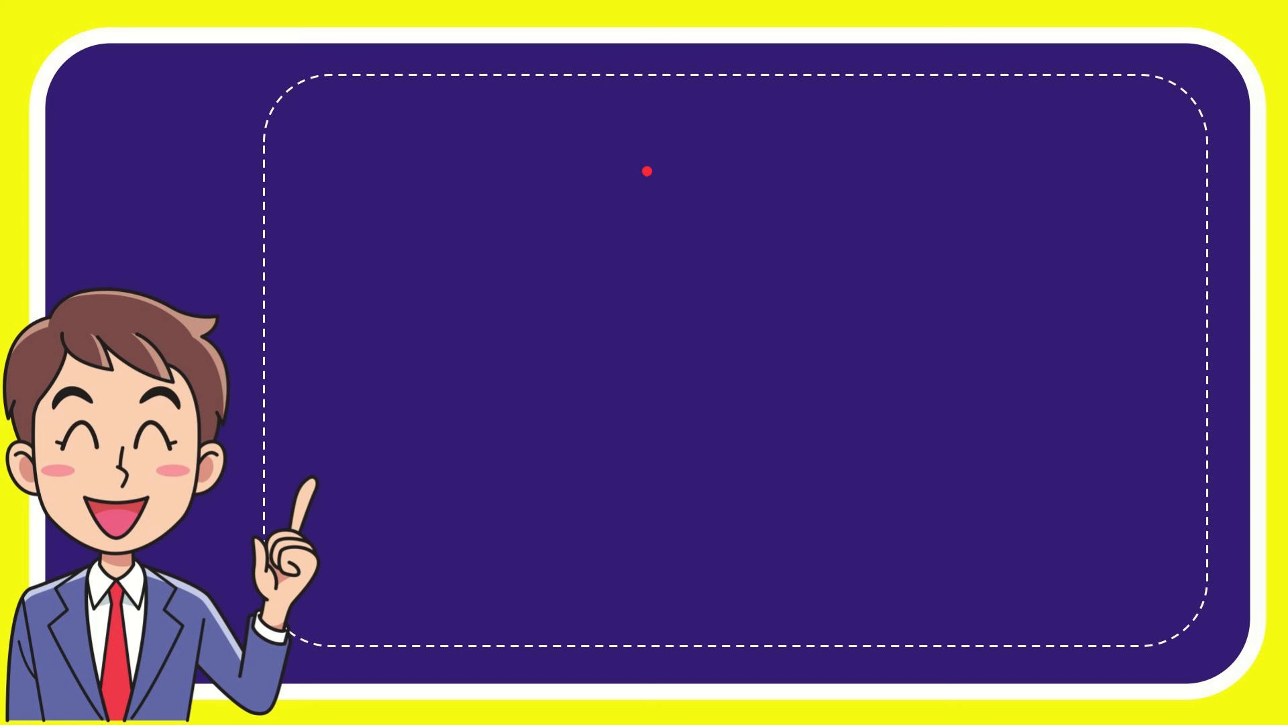
text(Pink Floyd)
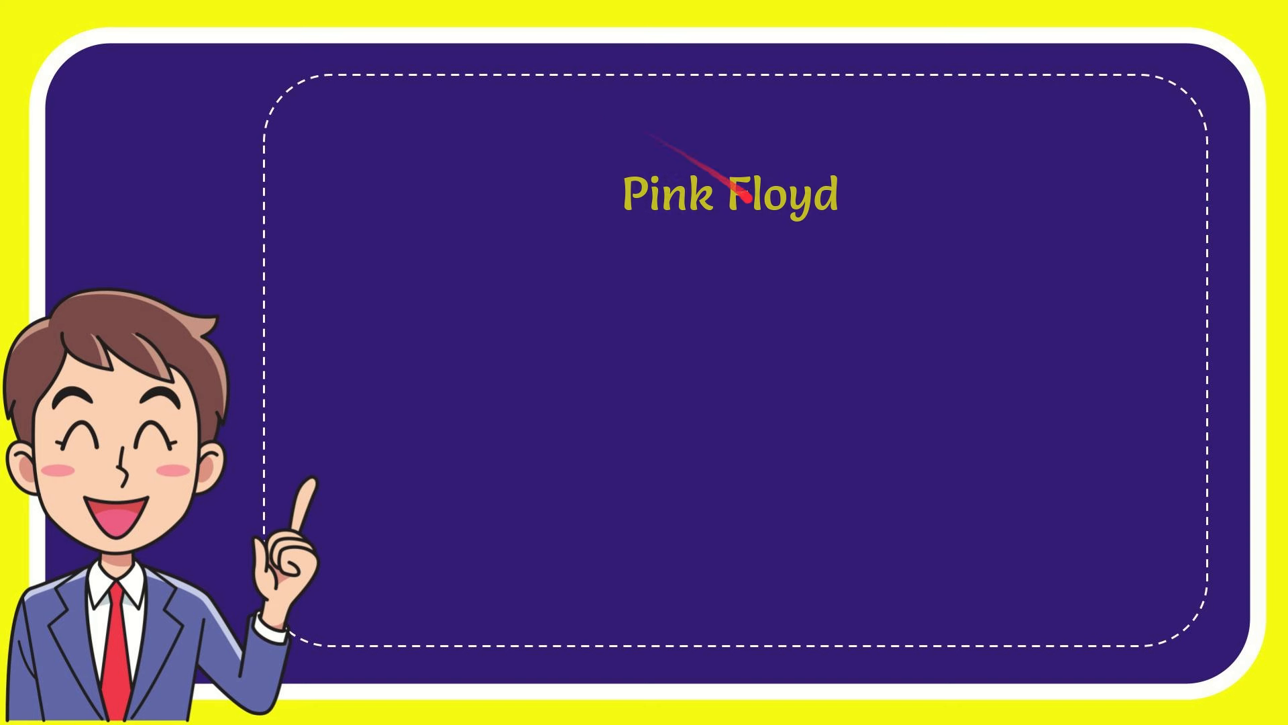